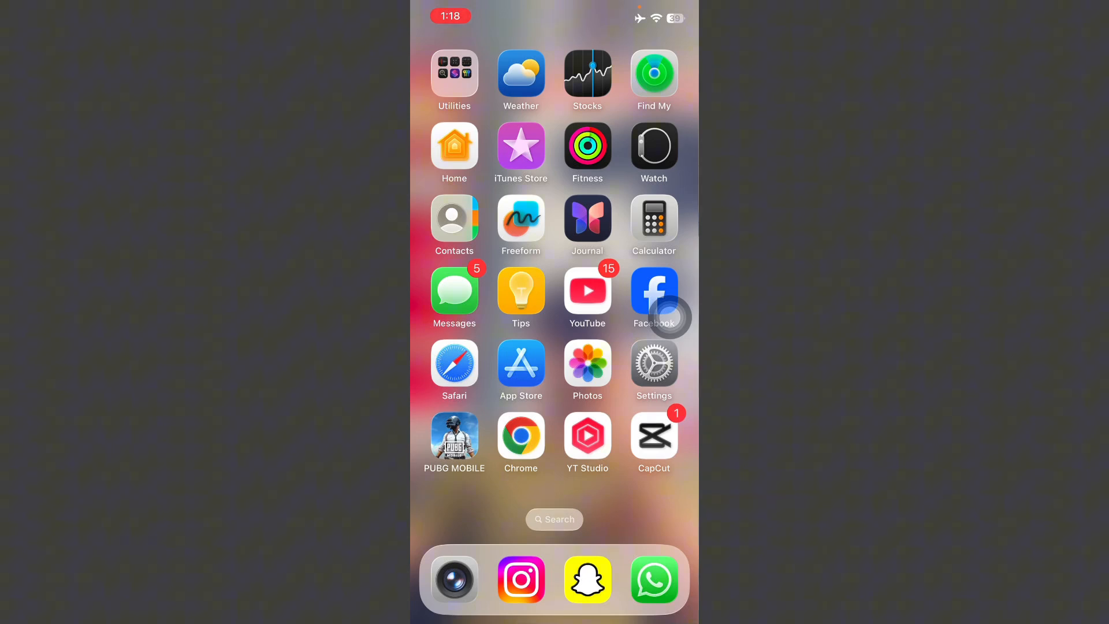
Check the Wi‑Fi page shows the home network connected, returning to the main list.
{"action": "left_click", "coordinate": [653, 362]}
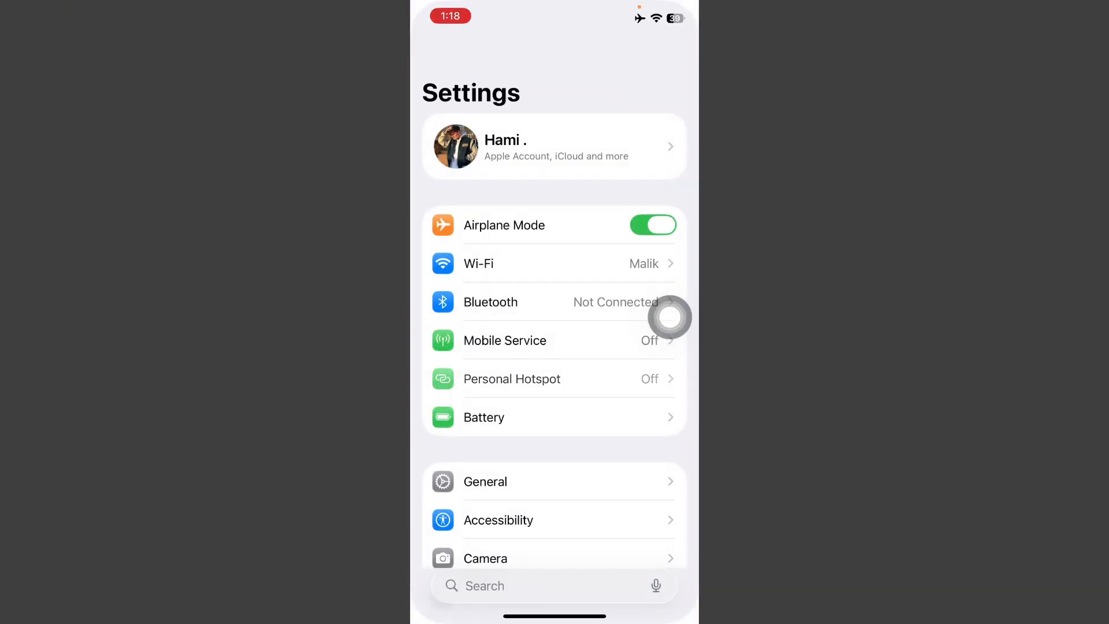
{"action": "left_click", "coordinate": [478, 263]}
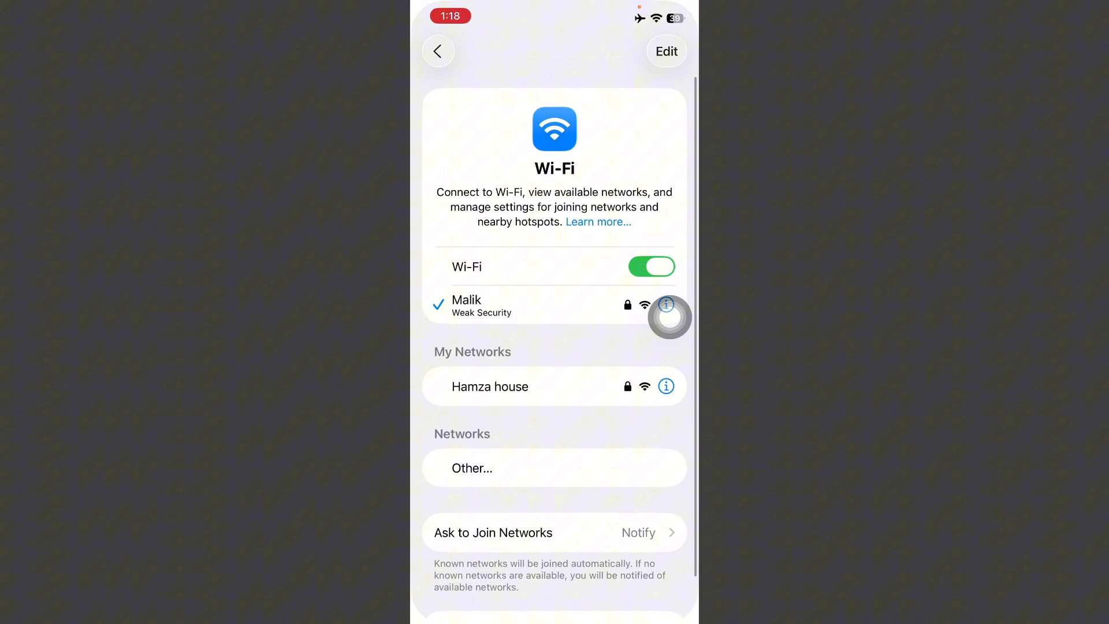
{"action": "left_click", "coordinate": [438, 51]}
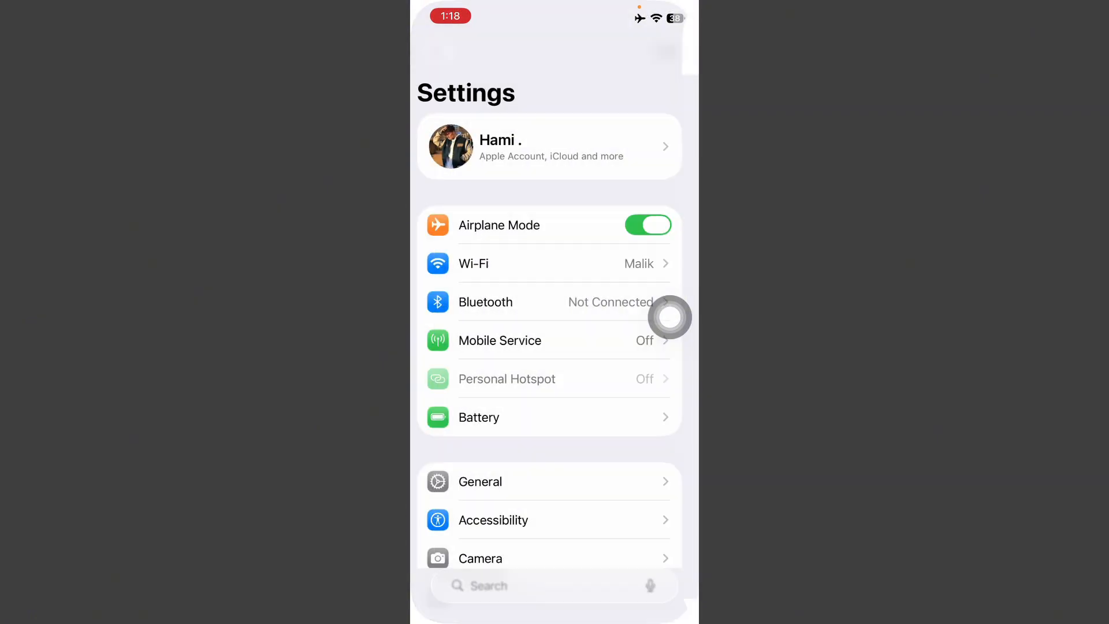
Confirm under General > Software Update that iOS is up to date.
{"action": "left_click", "coordinate": [480, 482]}
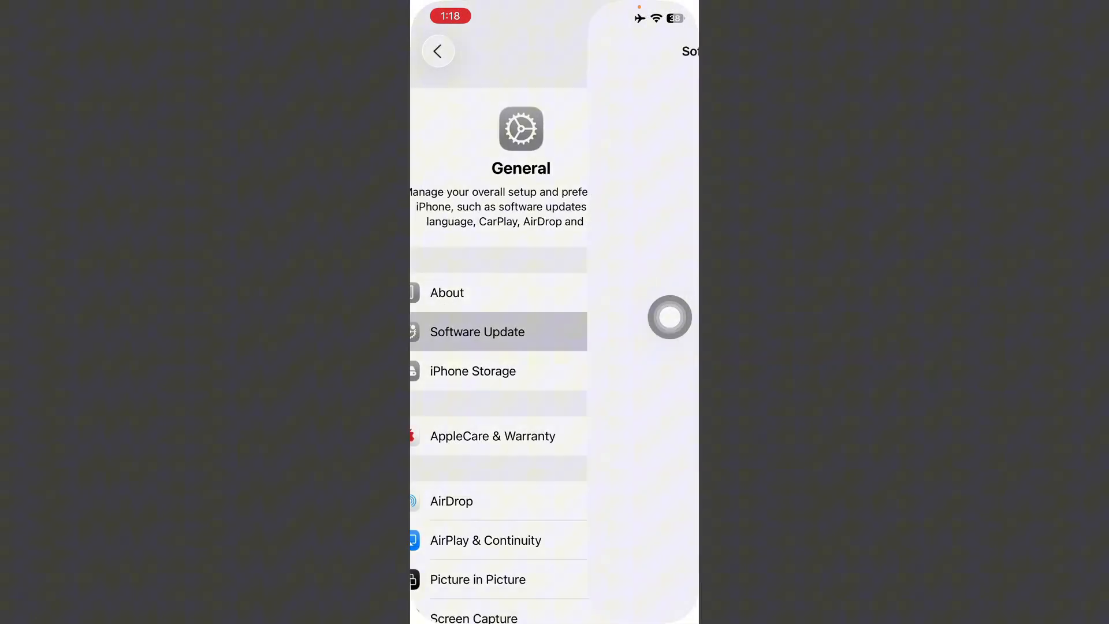
{"action": "left_click", "coordinate": [477, 331]}
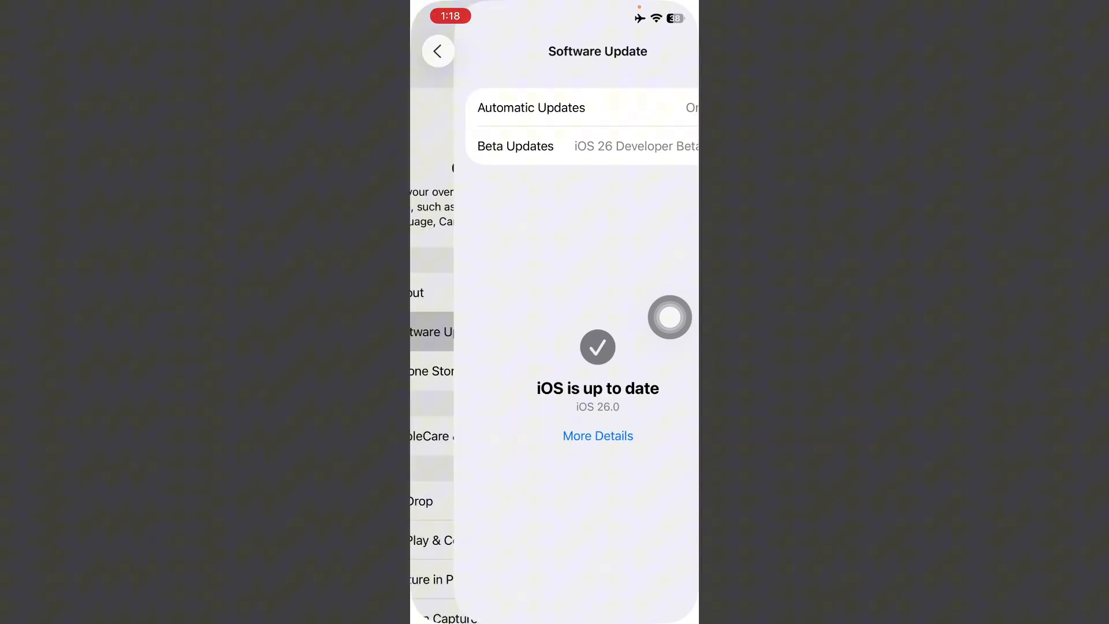
{"action": "left_click", "coordinate": [437, 51]}
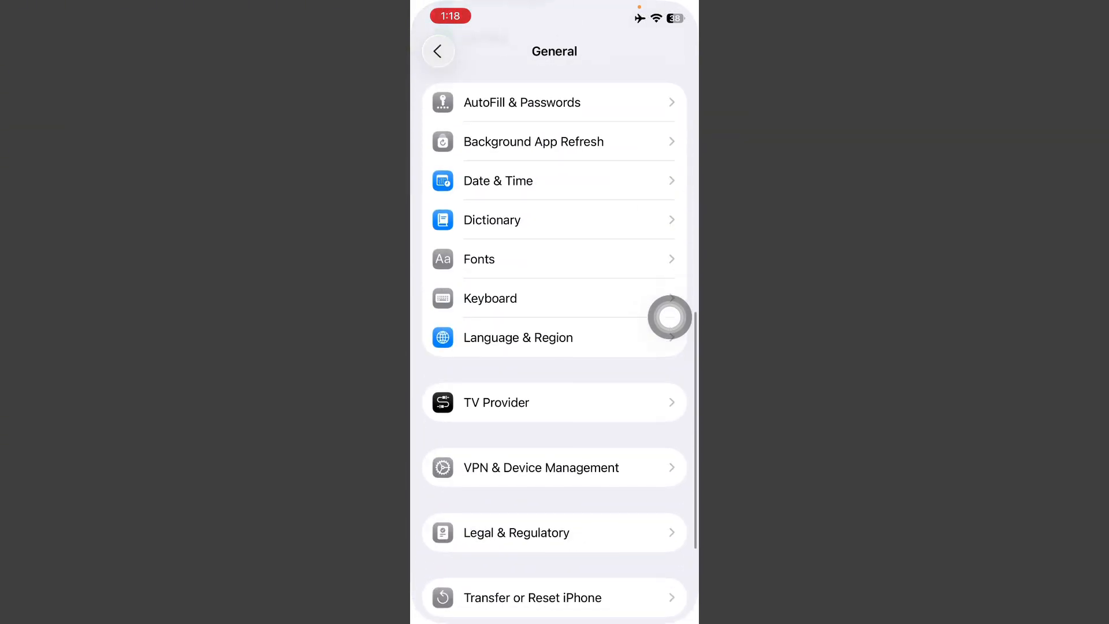
Confirm Date & Time is set automatically and VPN & Device Management shows no VPN configured.
{"action": "left_click", "coordinate": [498, 180]}
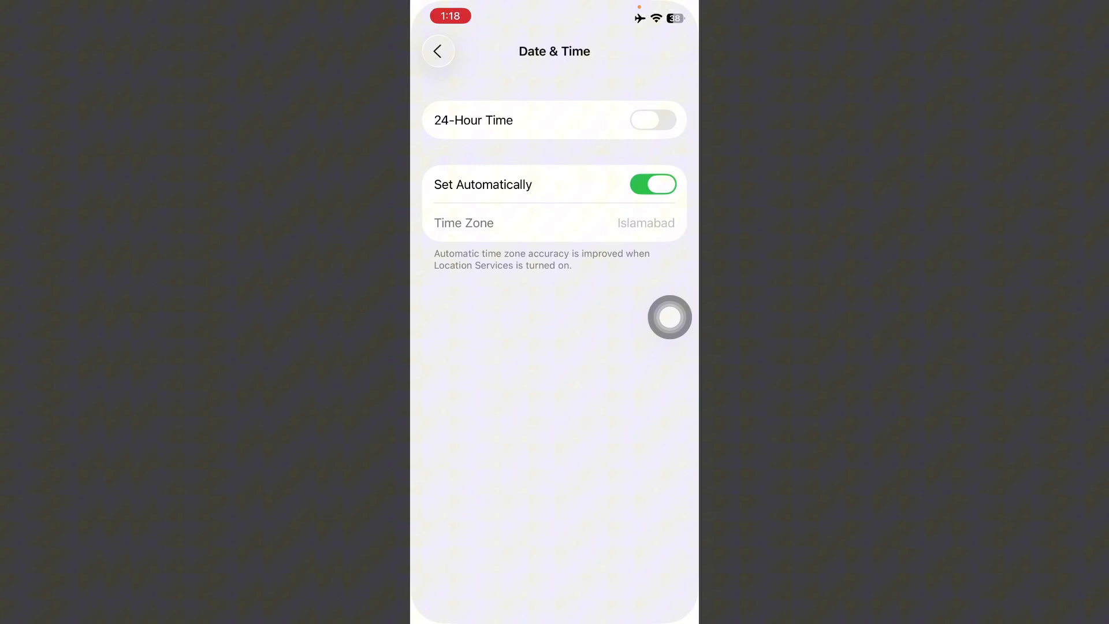
{"action": "left_click", "coordinate": [439, 51]}
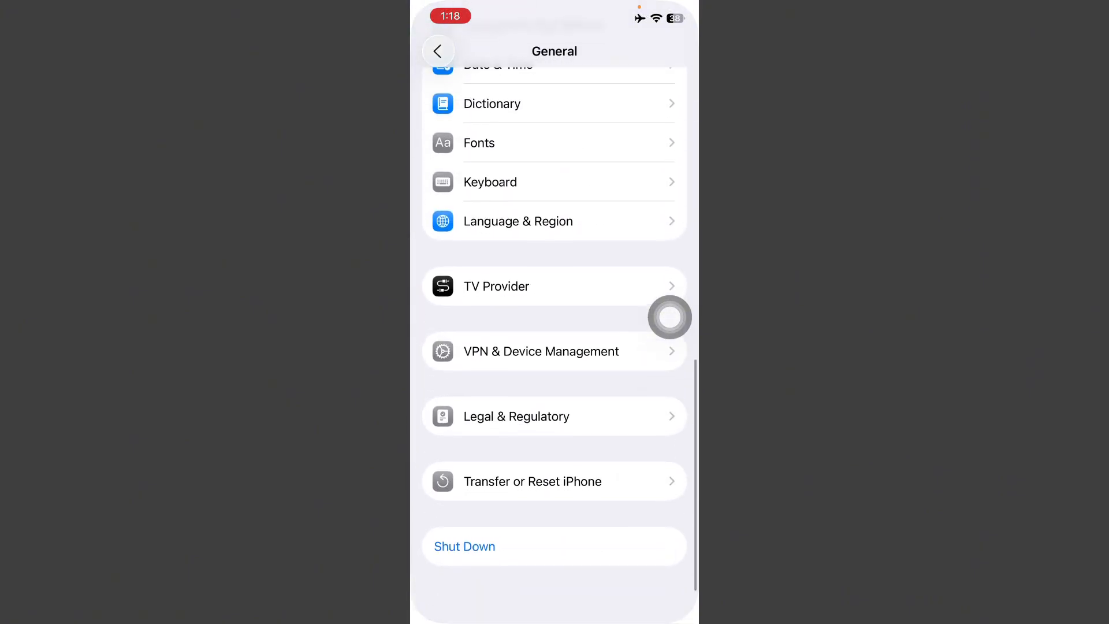
{"action": "left_click", "coordinate": [540, 352]}
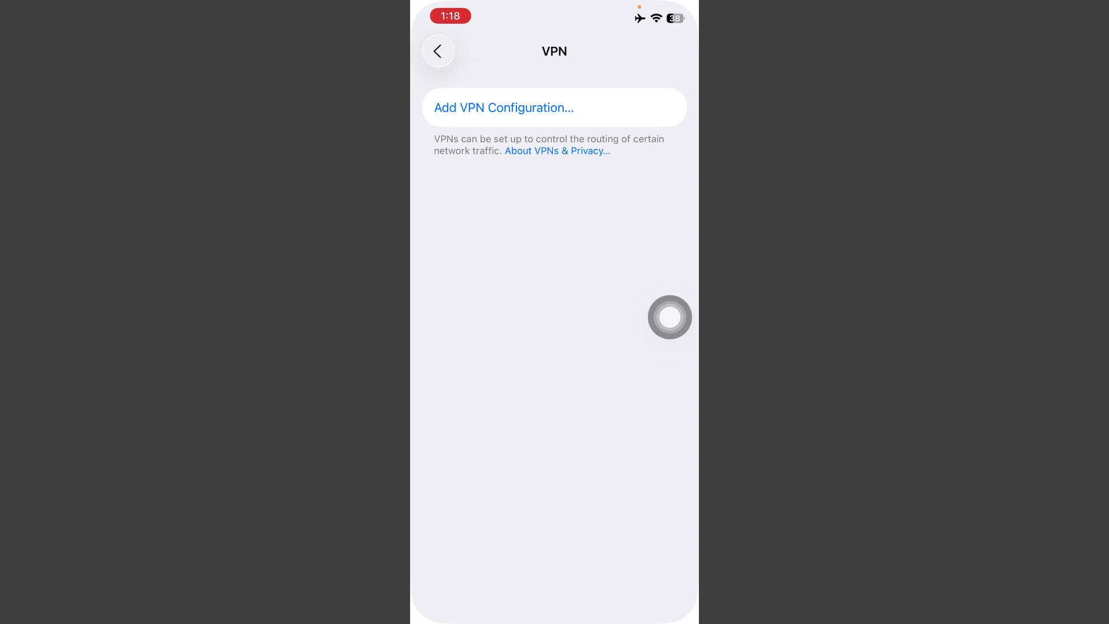
{"action": "left_click", "coordinate": [437, 50]}
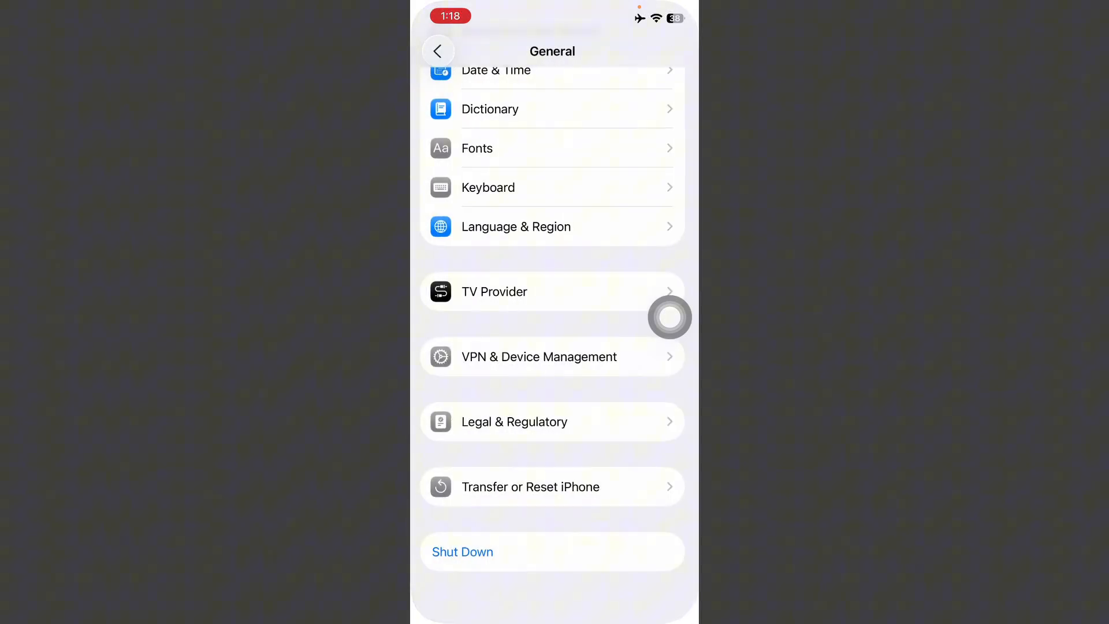
Review Tracking under Privacy & Security with tracking requests allowed, then launch the App Store.
{"action": "left_click", "coordinate": [438, 50]}
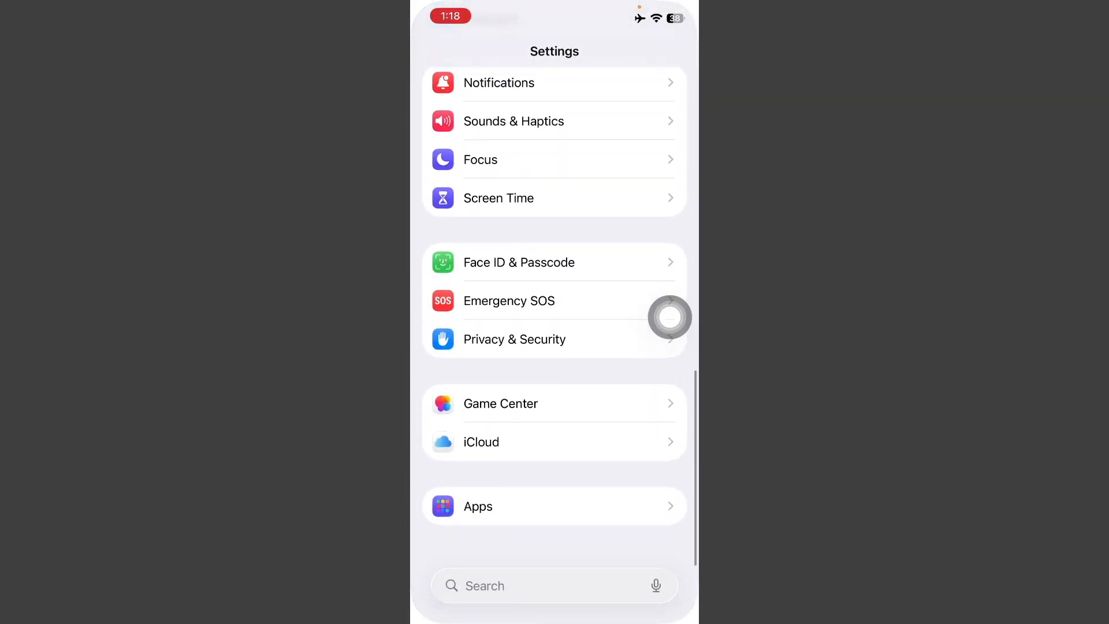
{"action": "scroll", "scroll_direction": "down", "scroll_amount": 3}
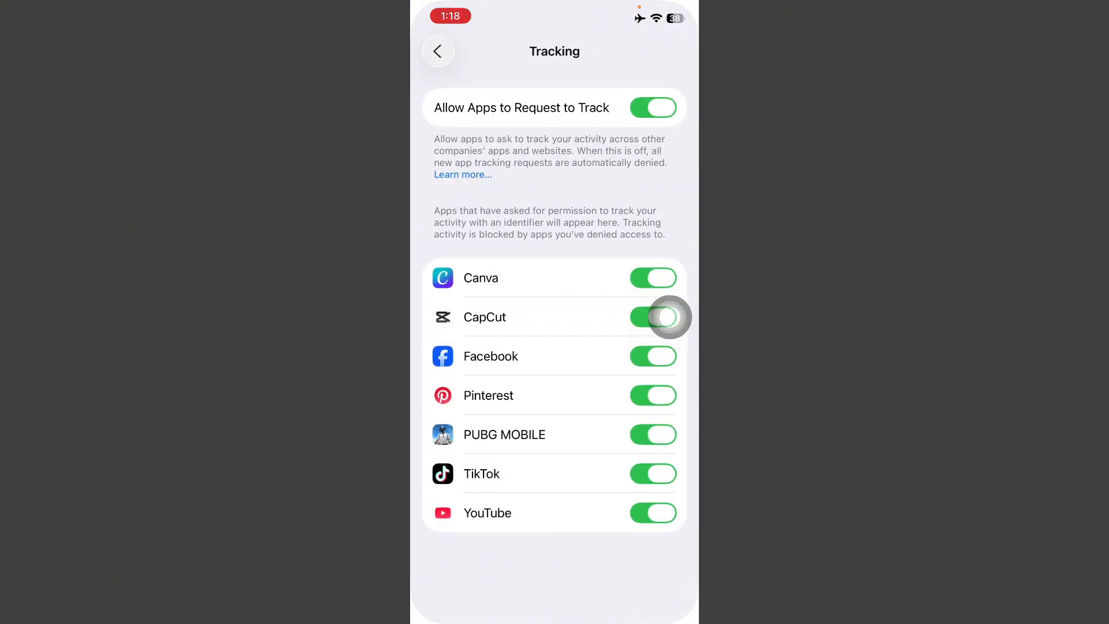
{"action": "left_click", "coordinate": [437, 50]}
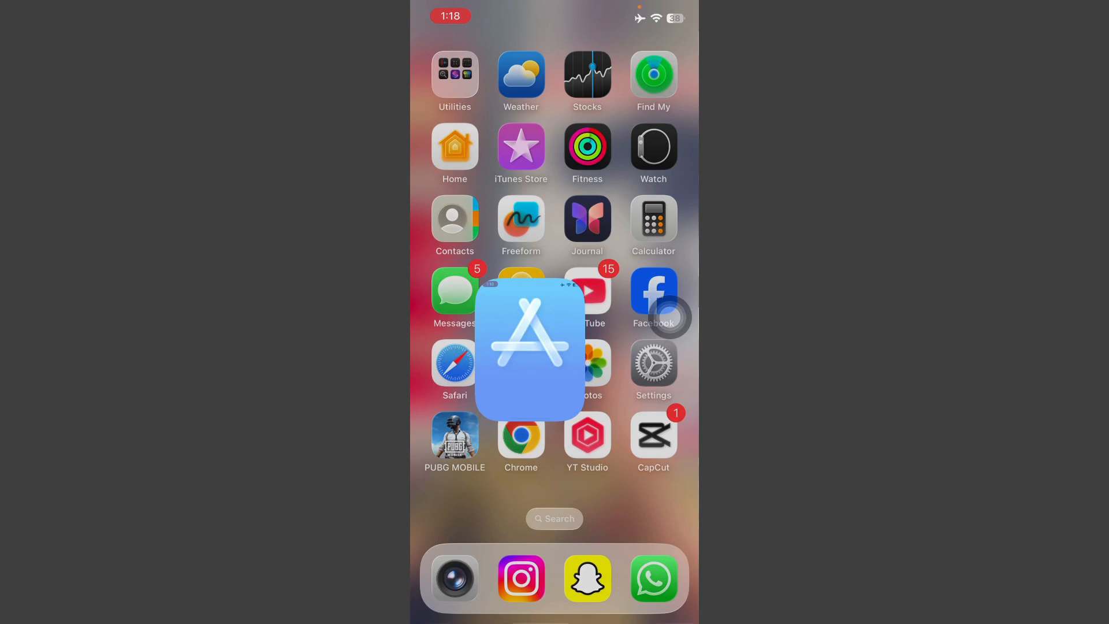
Search the App Store for 'Twitter' and open the X app's product page.
{"action": "left_click", "coordinate": [529, 346]}
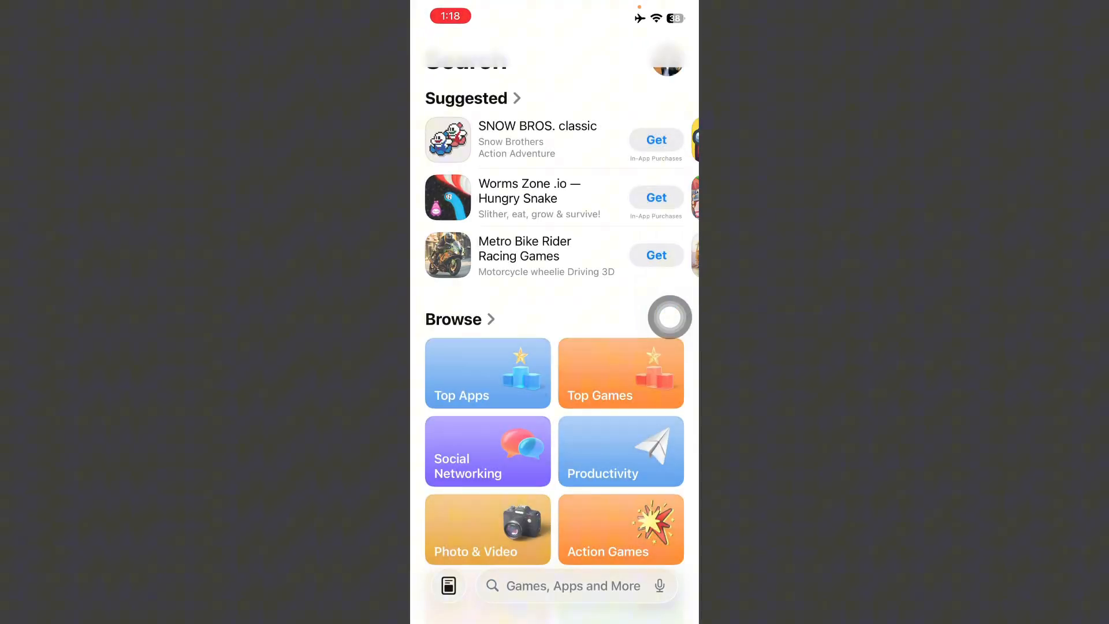
{"action": "left_click", "coordinate": [573, 585]}
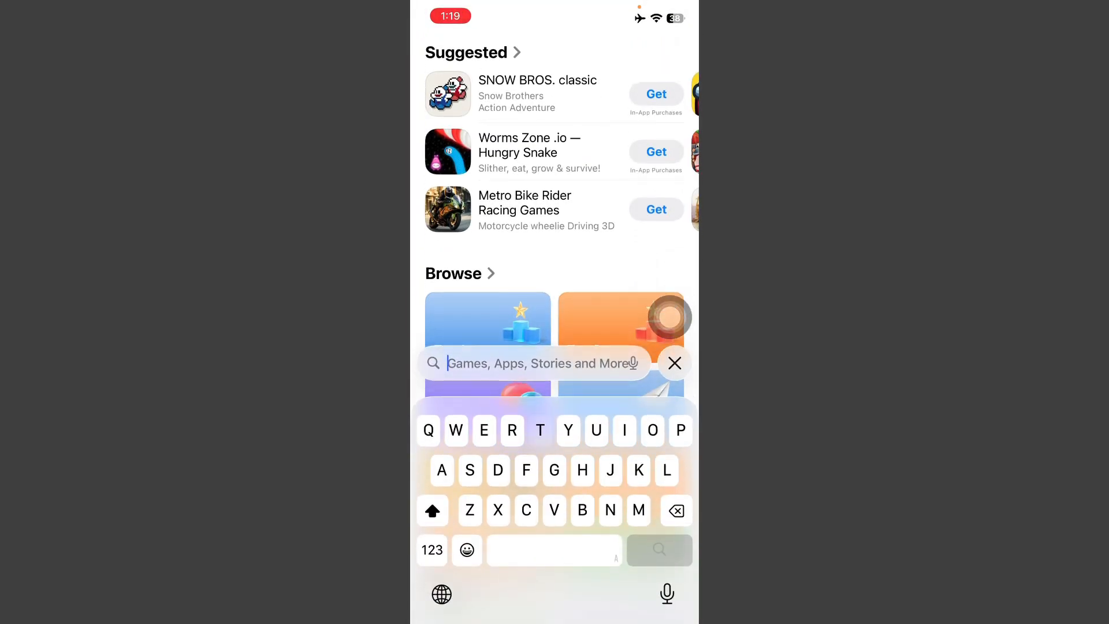
{"action": "type", "text": "Twitter"}
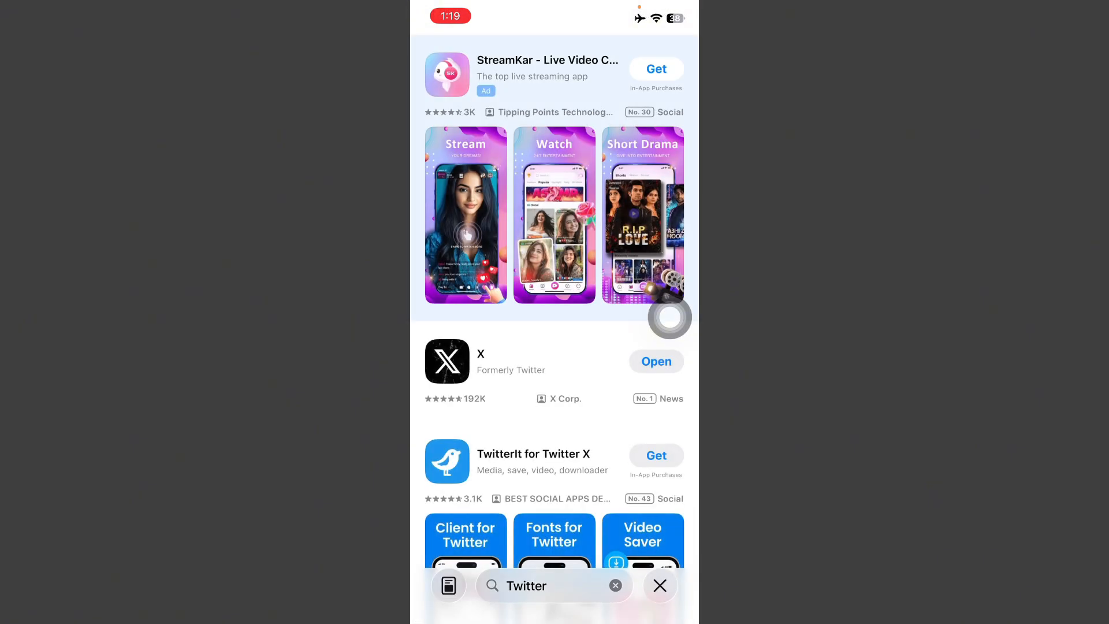
{"action": "left_click", "coordinate": [445, 360]}
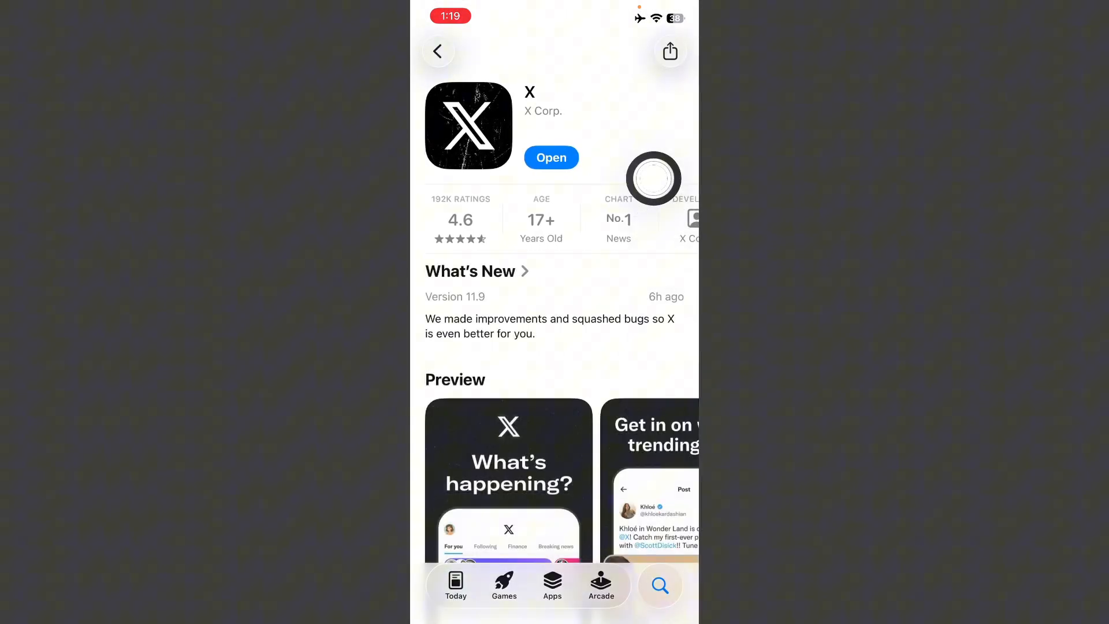